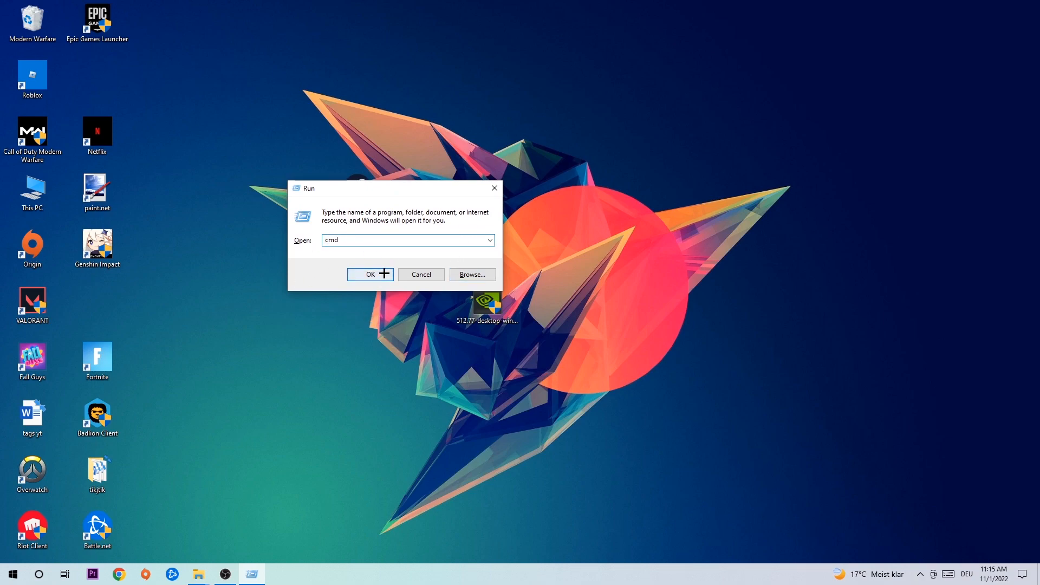
Step: Launch Command Prompt from the Run dialog and type the ipconfig command
left_click(369, 274)
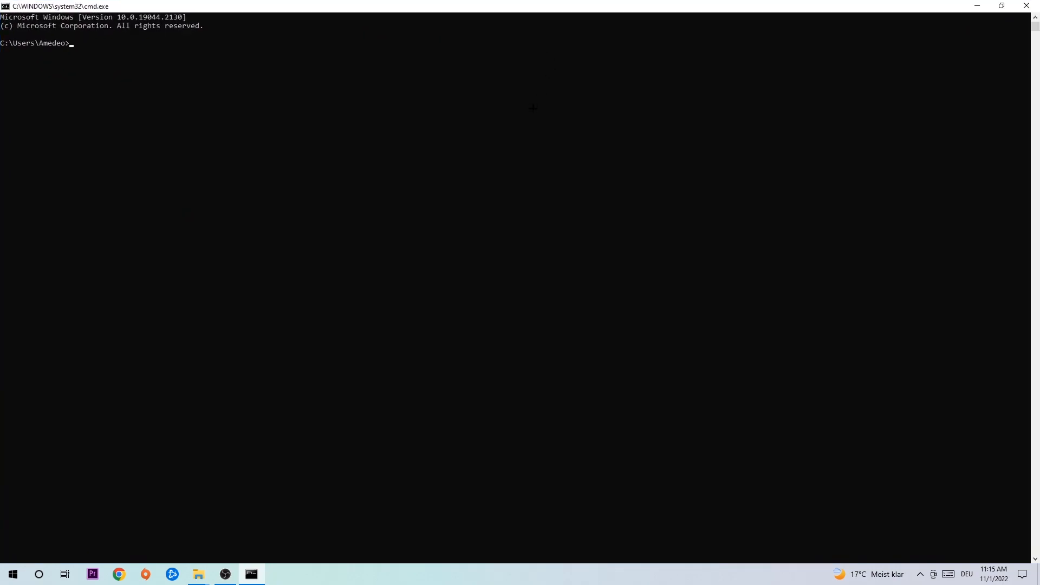
type("ipconfi")
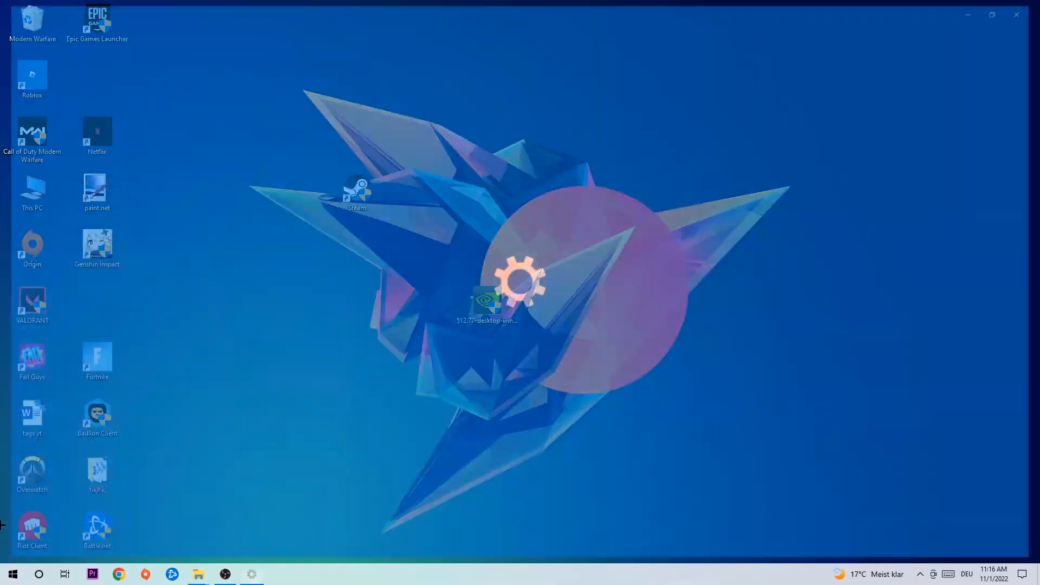
Step: Go from the Network & Internet status page to the Network and Sharing Center
left_click(252, 574)
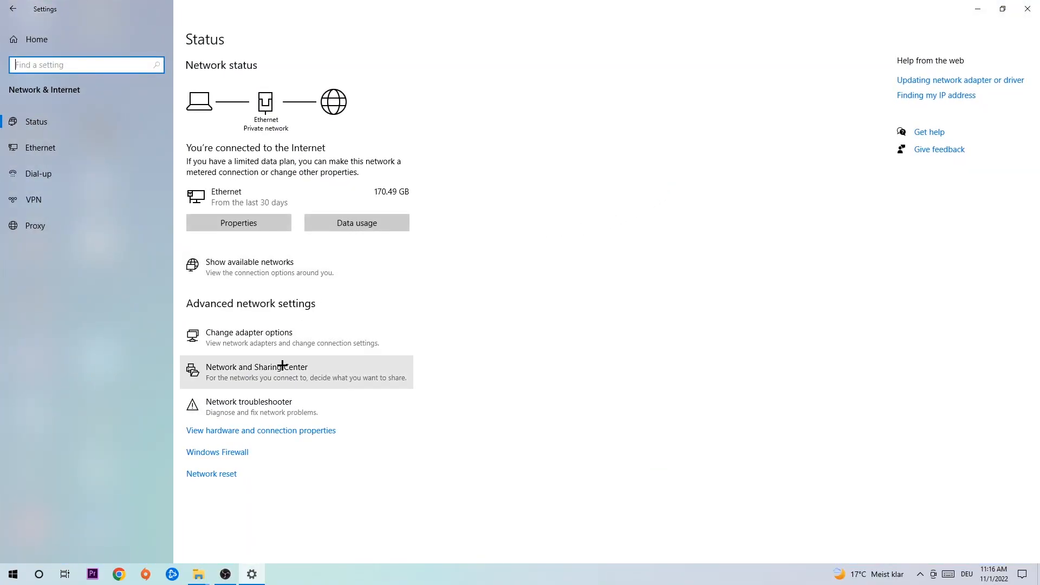
left_click(257, 367)
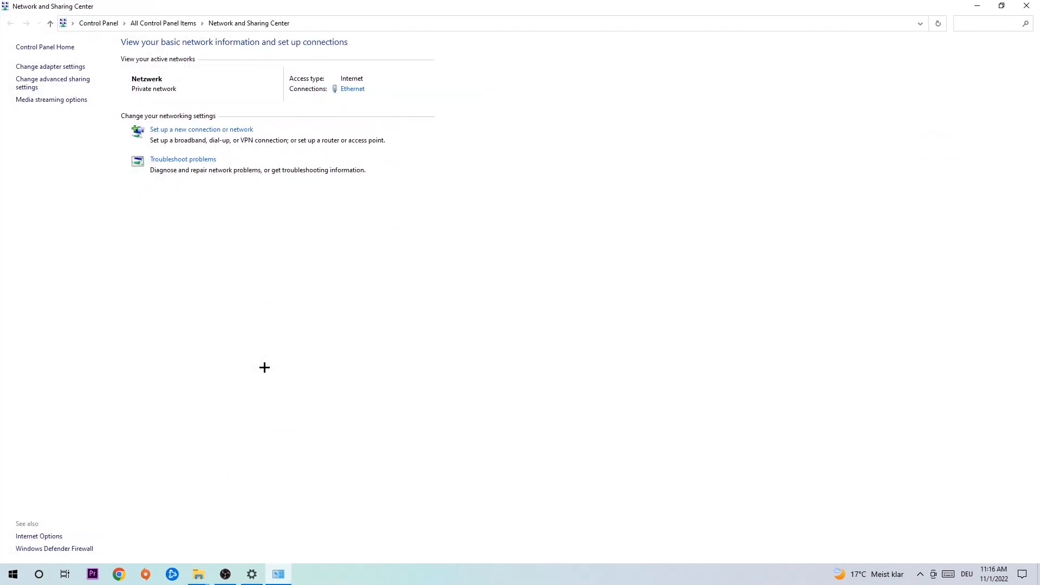
mouse_move(209, 194)
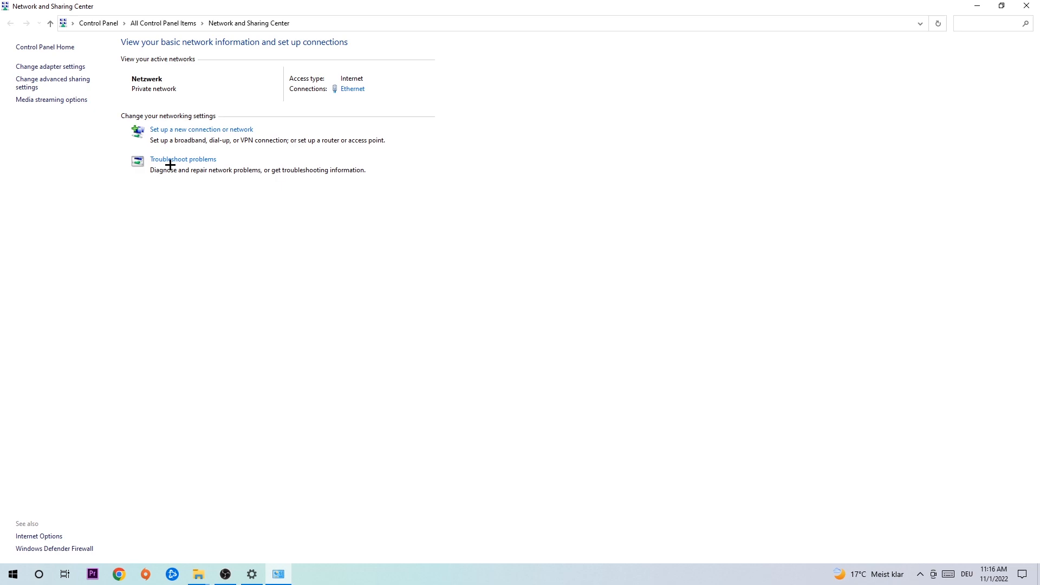
mouse_move(211, 248)
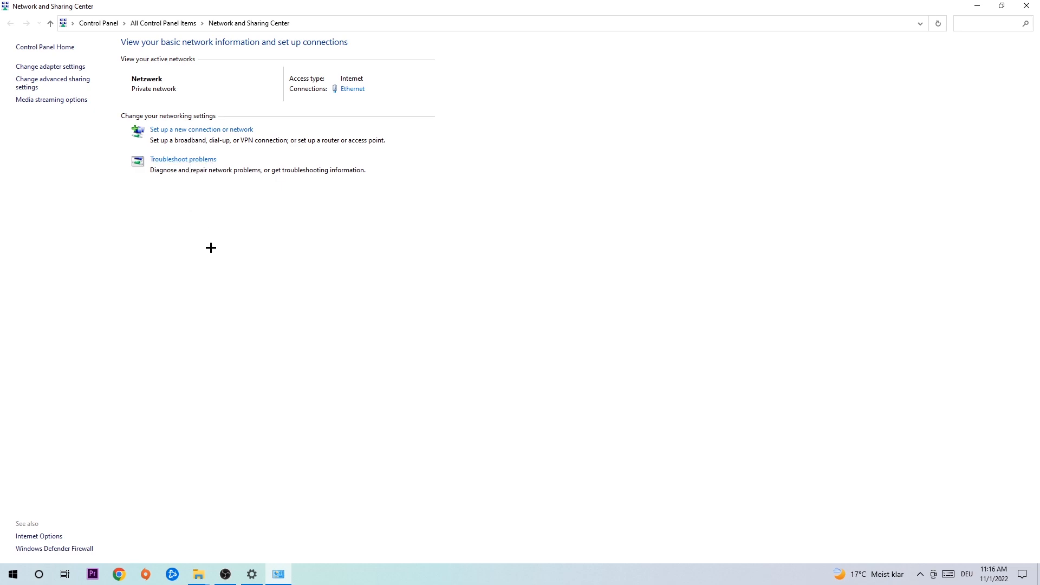
mouse_move(183, 192)
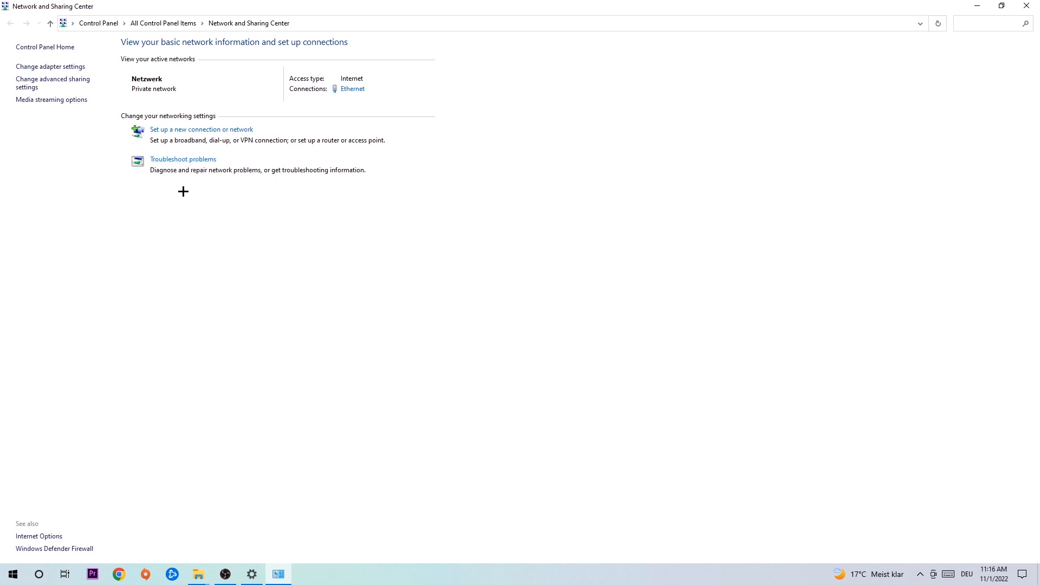
mouse_move(192, 167)
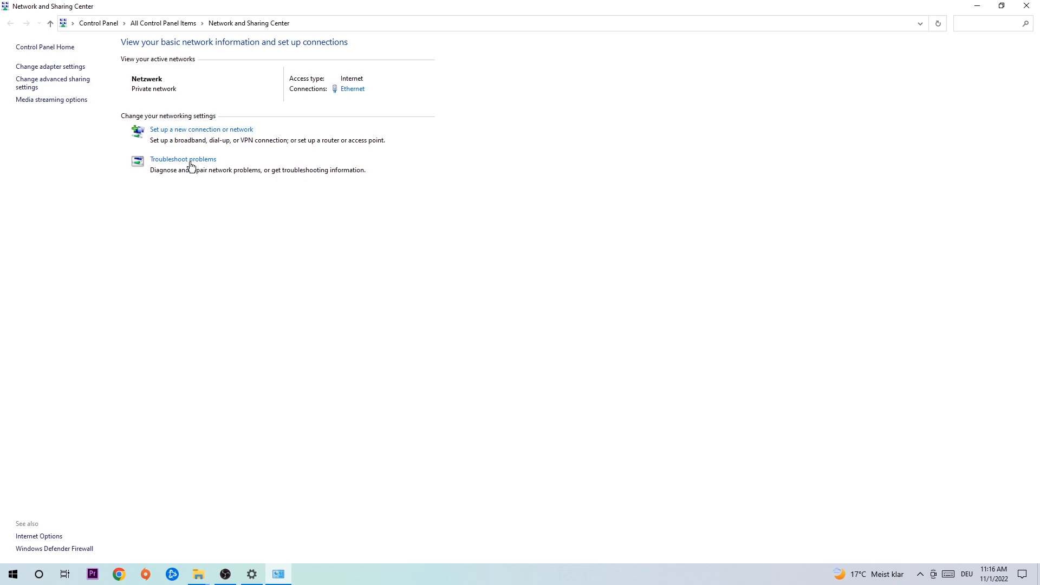
mouse_move(50, 66)
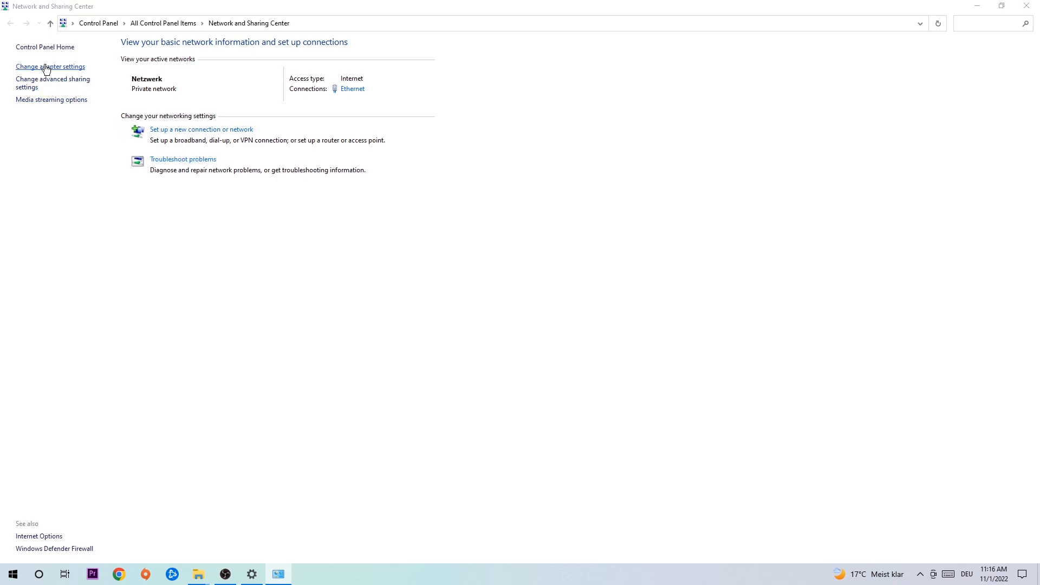
Step: Open the adapter list and disable the Ethernet adapter
left_click(50, 66)
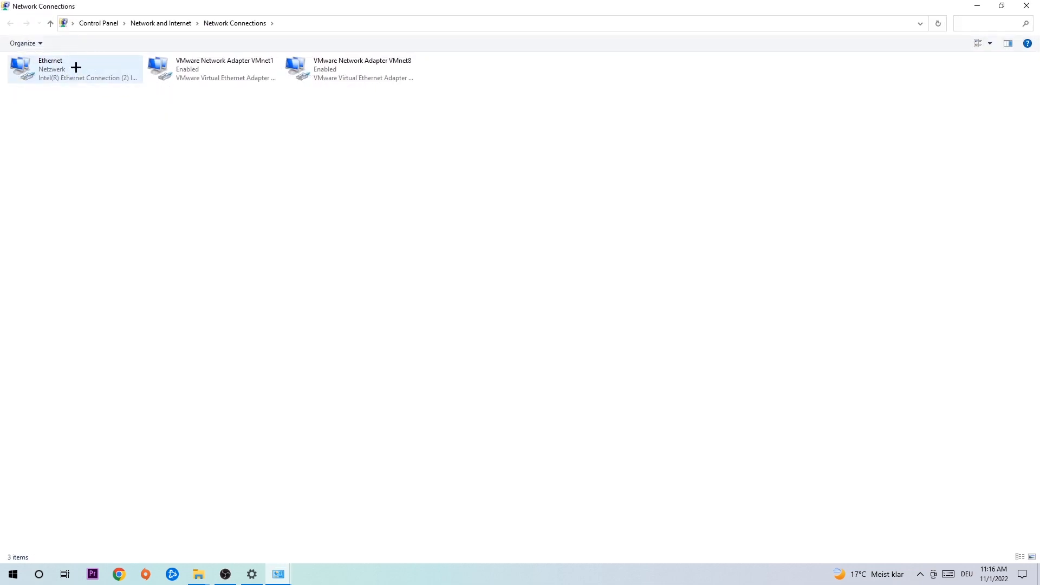
mouse_move(73, 70)
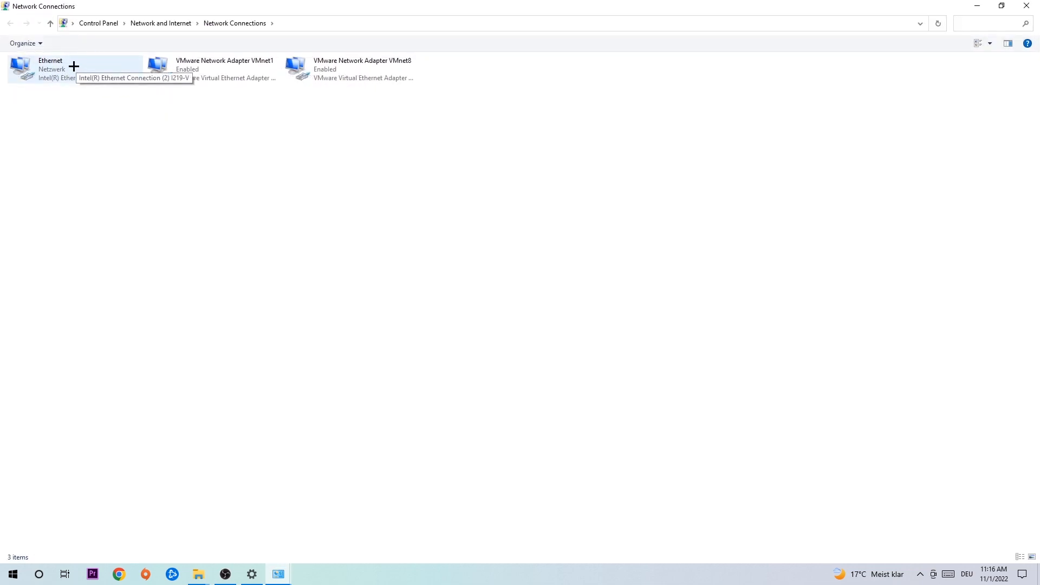
left_click(74, 69)
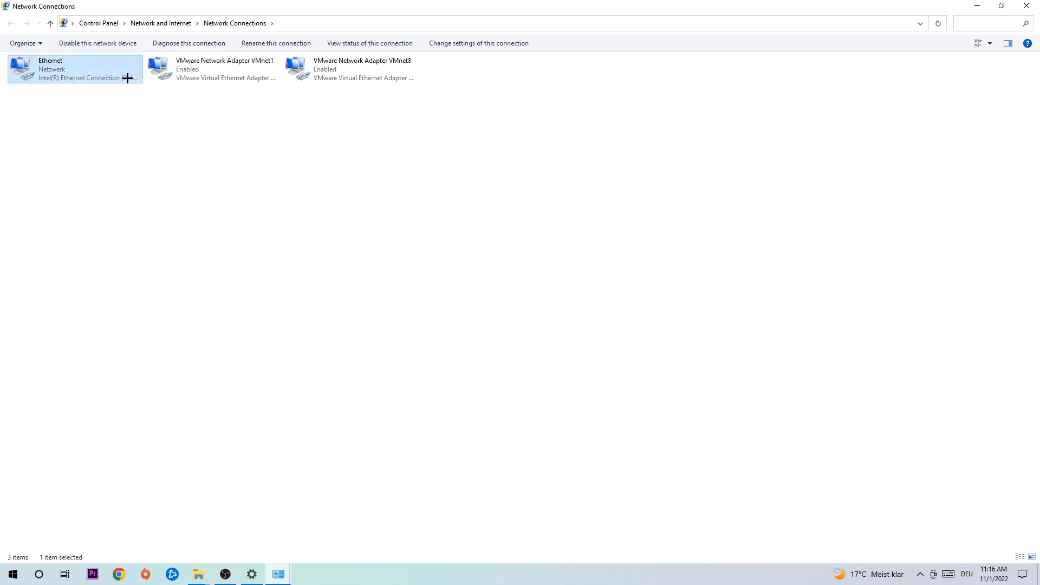
left_click(97, 43)
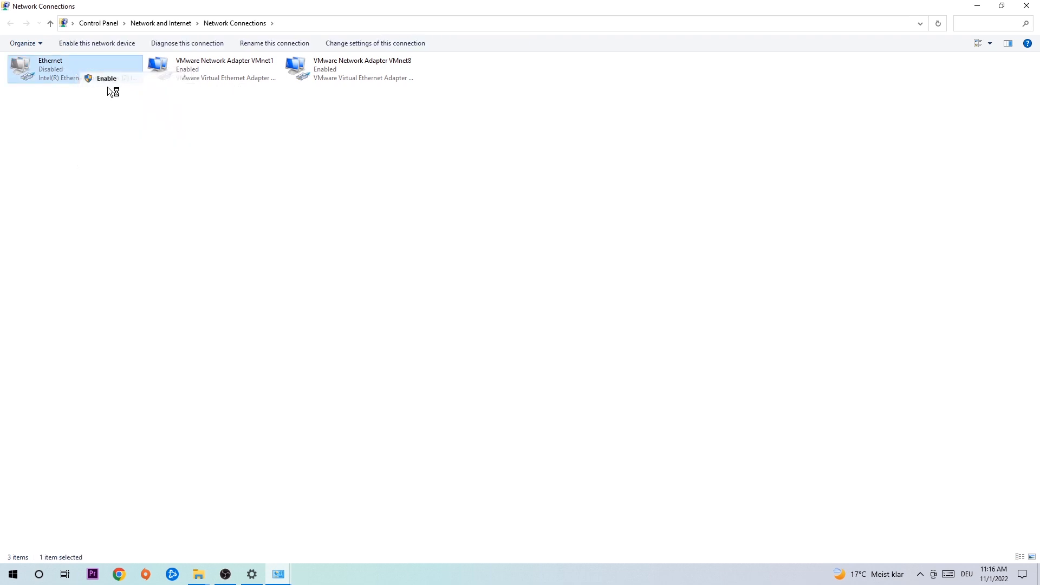
Step: Re-enable the Ethernet adapter from its right-click menu
left_click(106, 78)
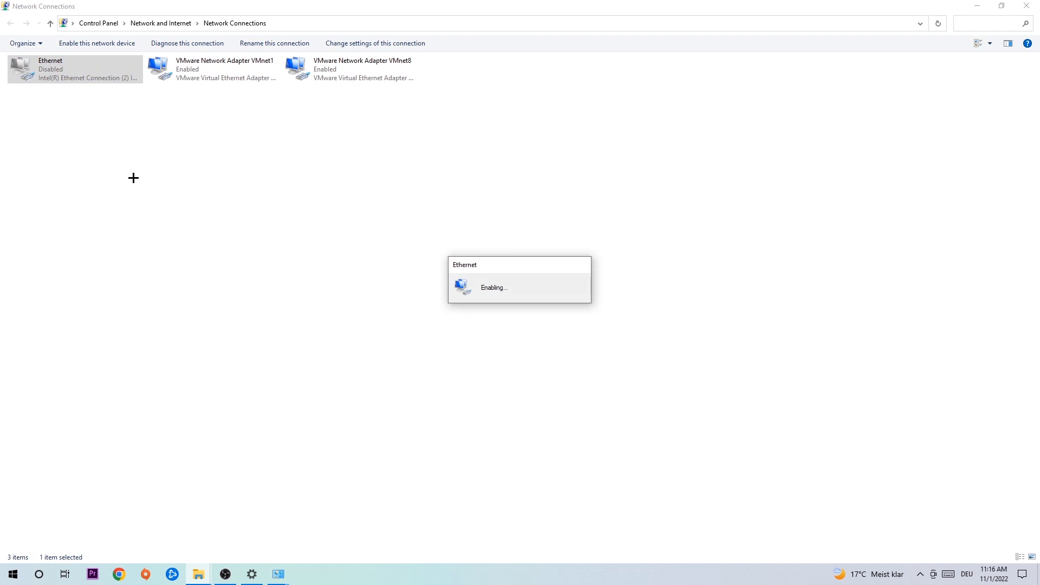
right_click(74, 68)
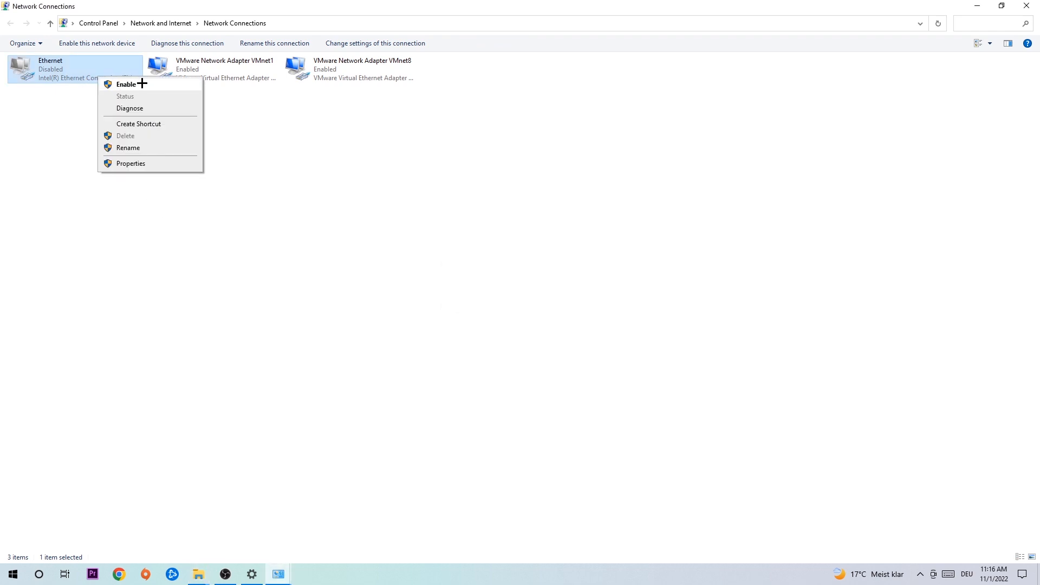
left_click(126, 84)
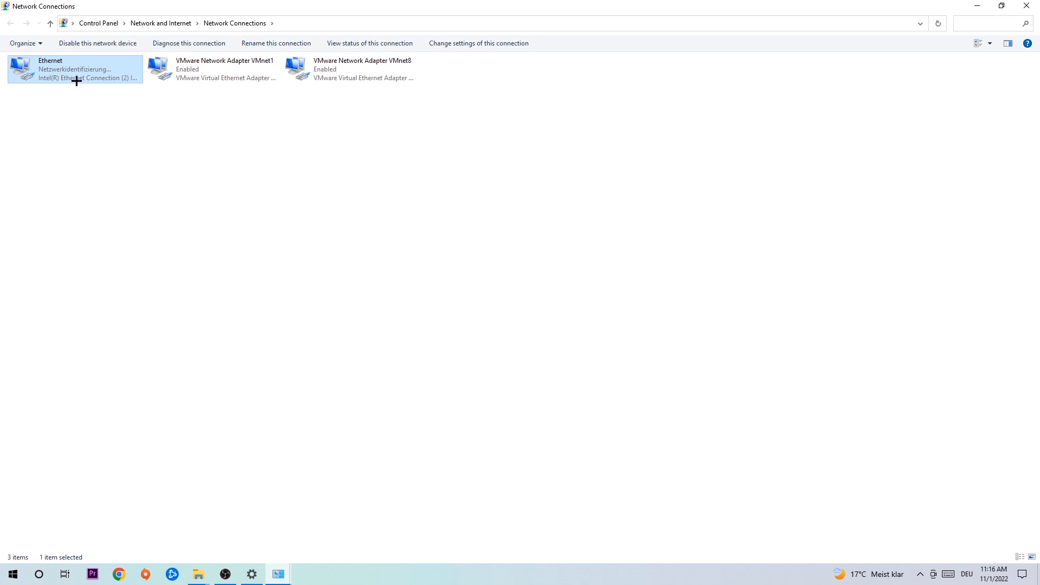
mouse_move(75, 78)
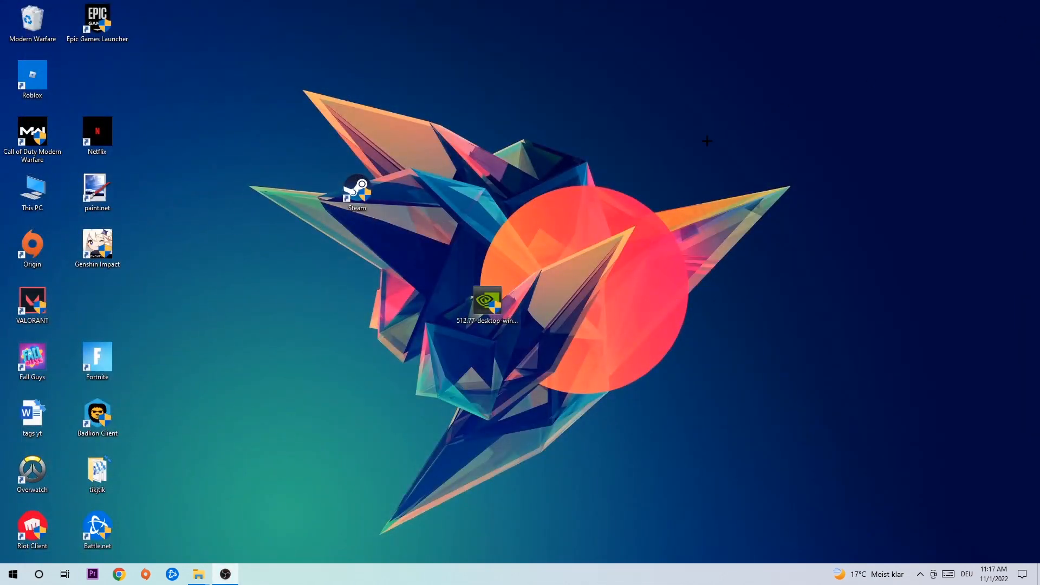
mouse_move(685, 156)
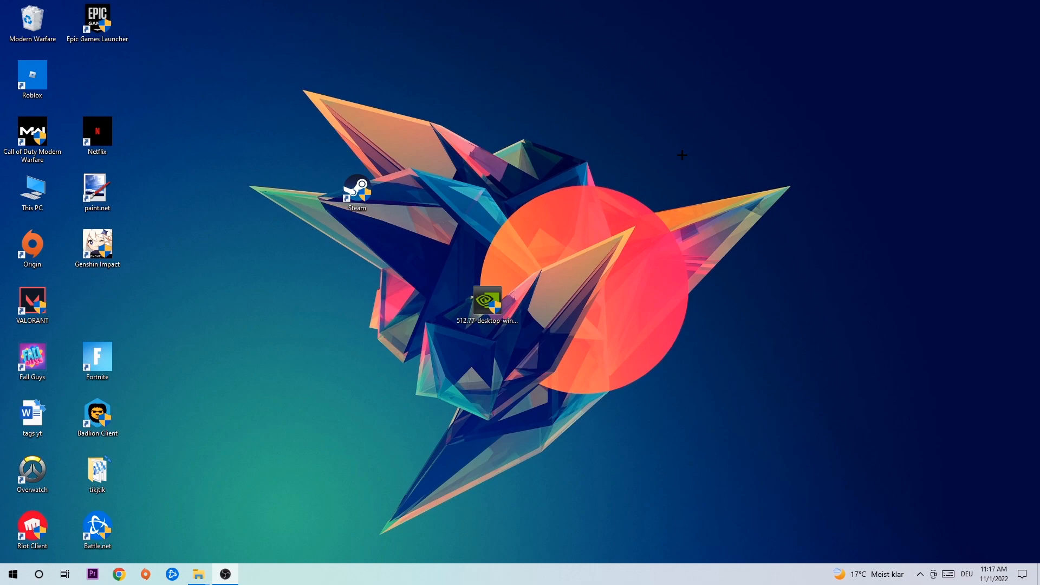
mouse_move(659, 154)
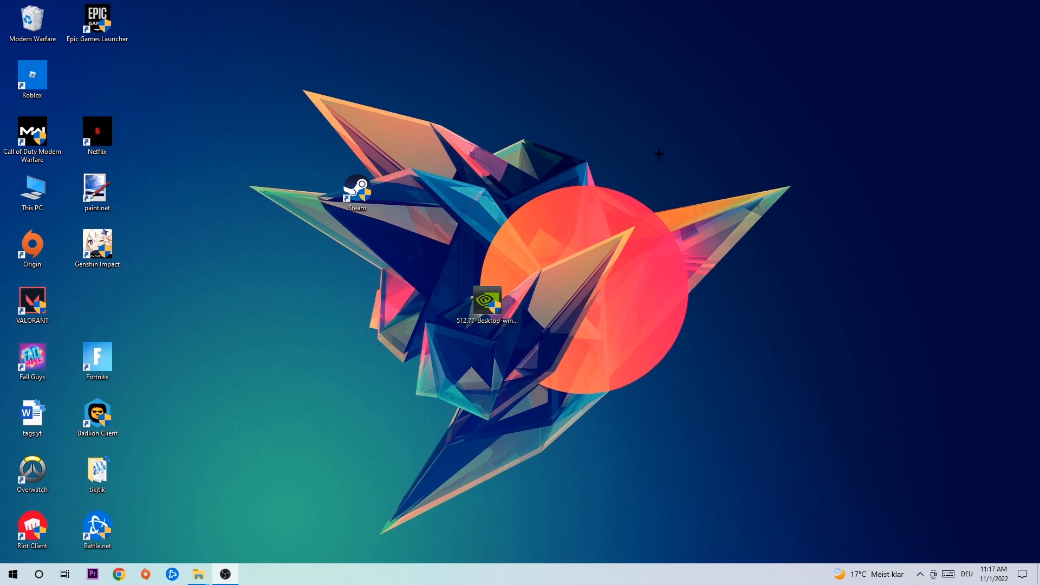